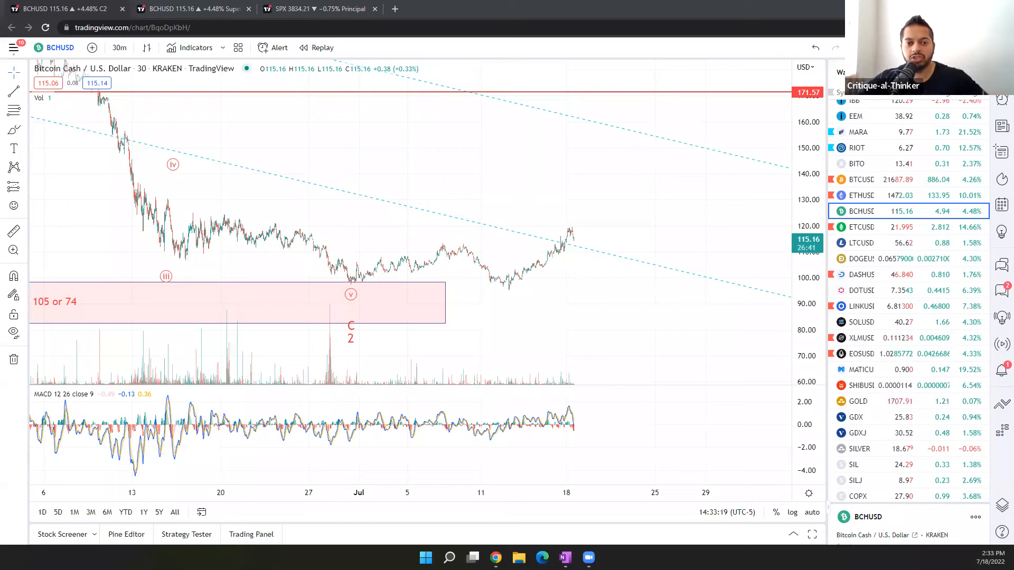
mouse_move(701, 264)
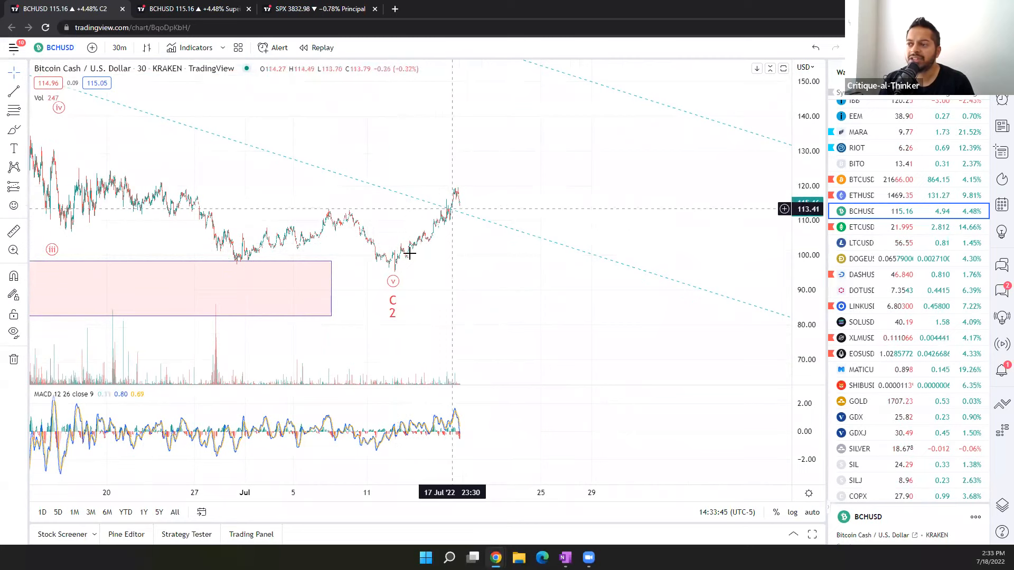
mouse_move(394, 253)
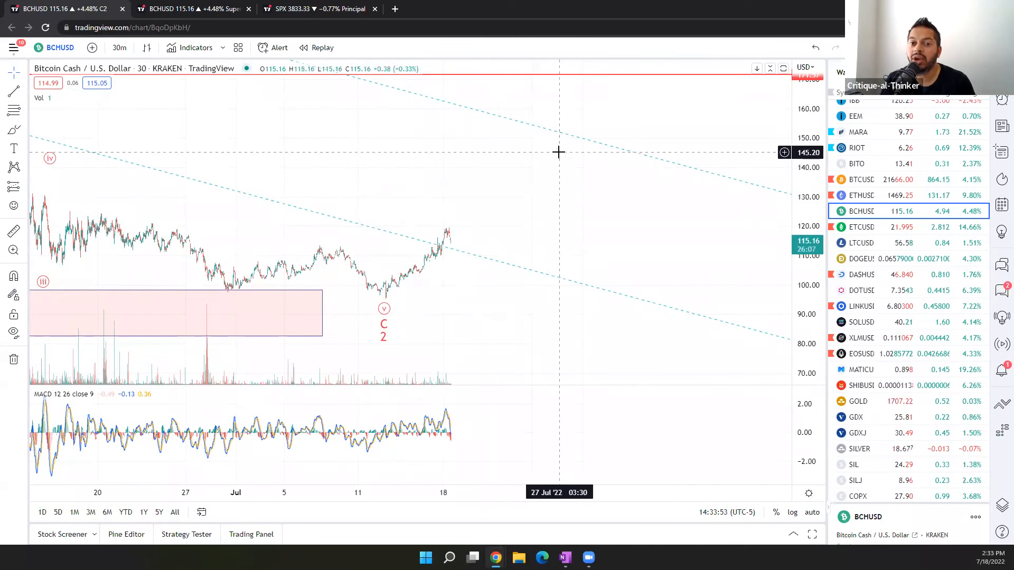
mouse_move(549, 169)
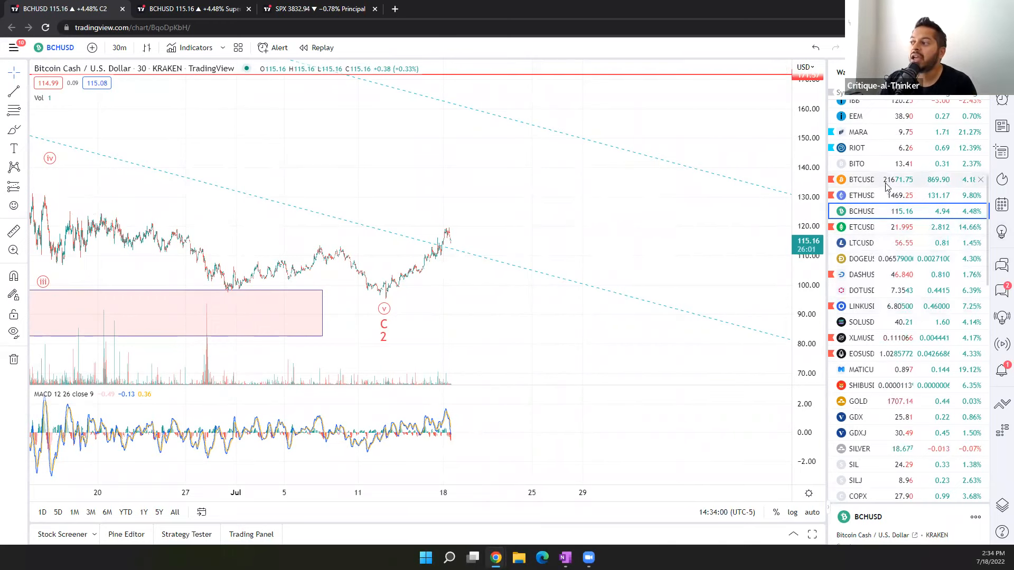
Load BTCUSD from the watchlist to view the Bitcoin 30-minute chart
click(861, 180)
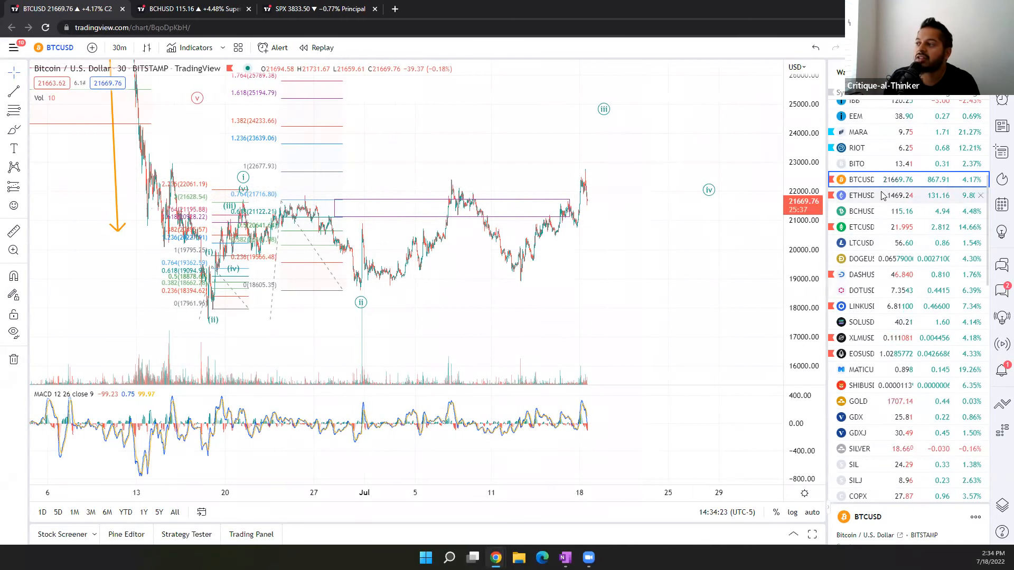
Load the ETHUSD 30-minute chart, then move on to ETCUSD
click(862, 195)
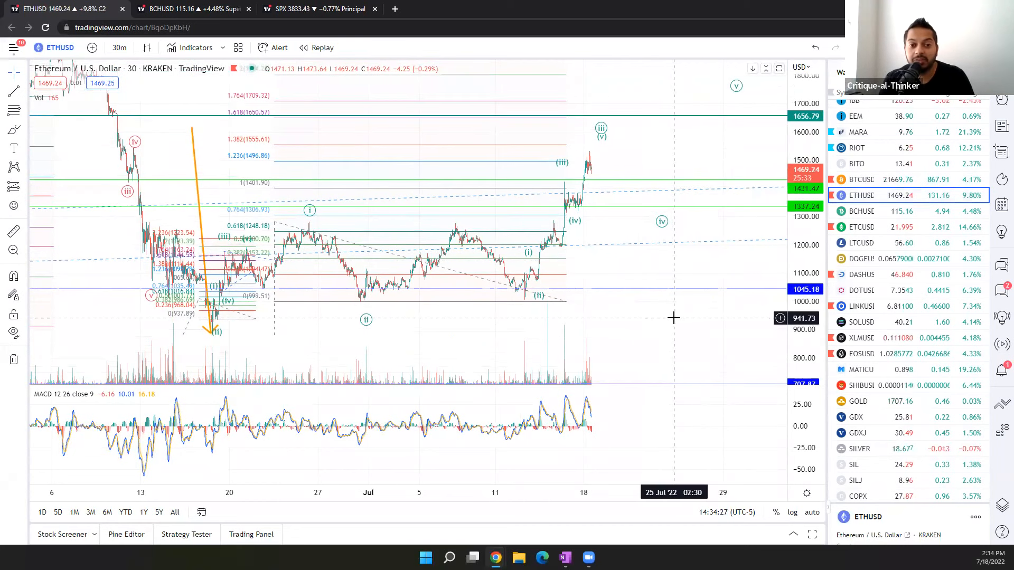
mouse_move(679, 313)
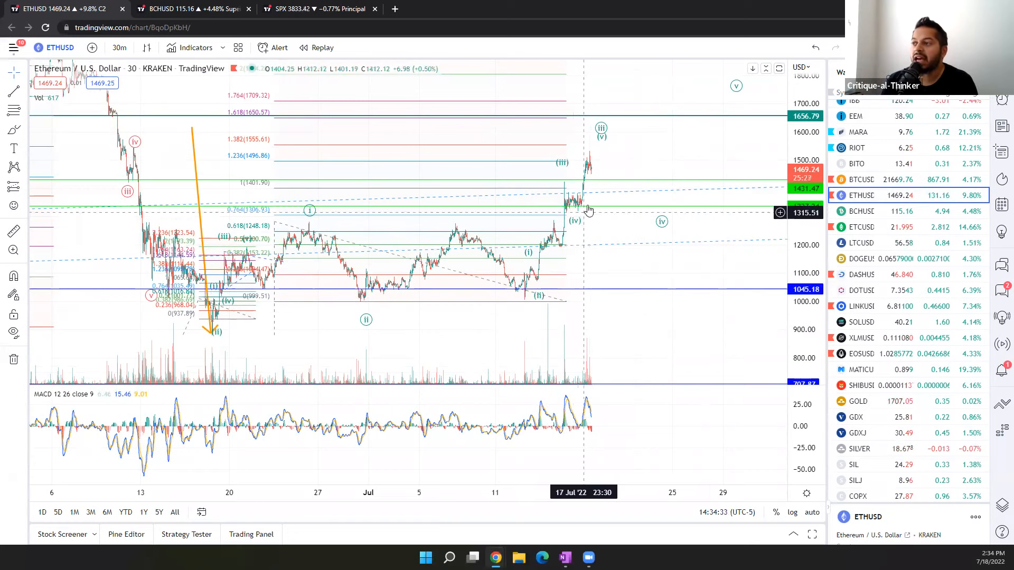
mouse_move(557, 224)
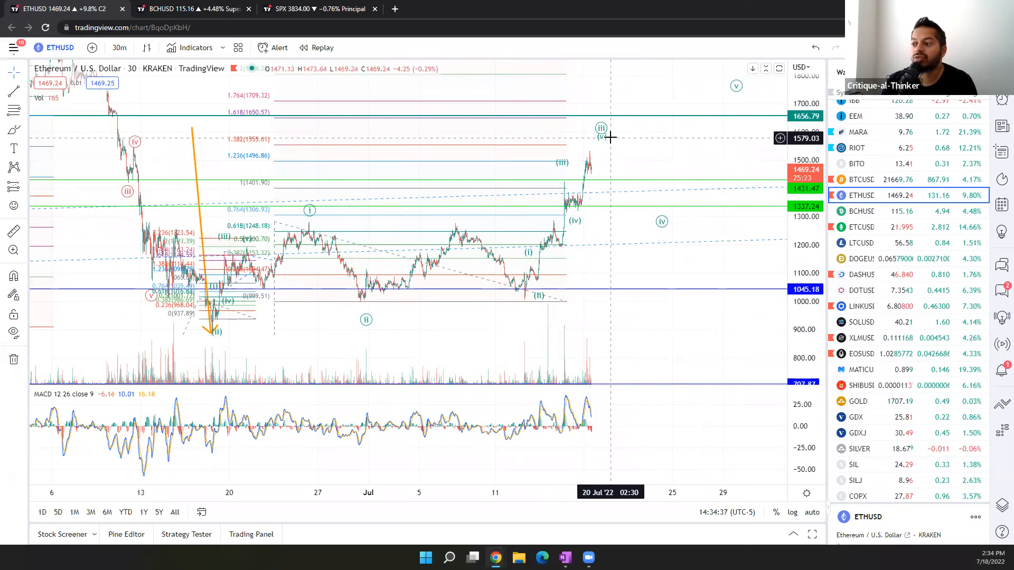
mouse_move(591, 169)
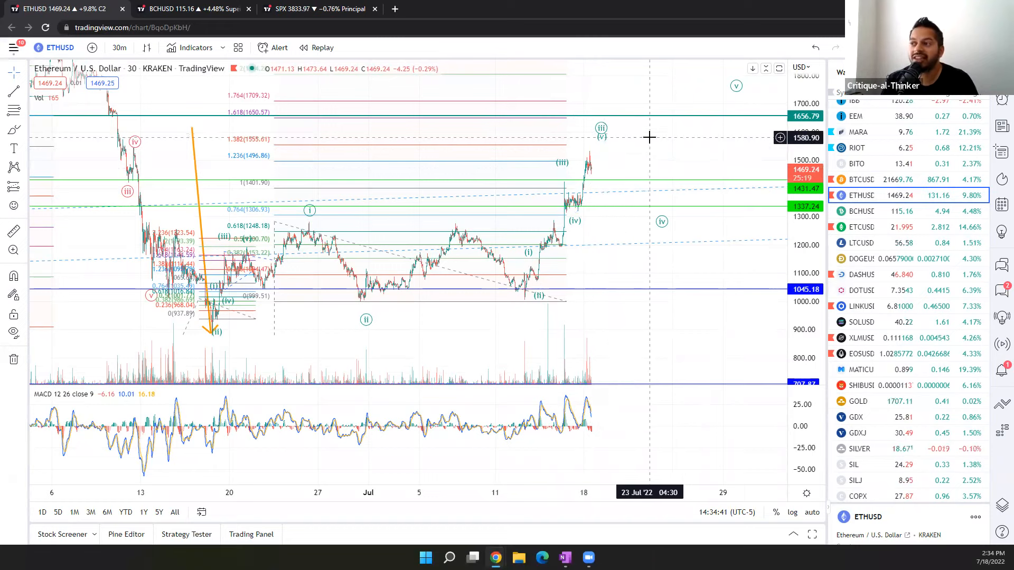
mouse_move(643, 153)
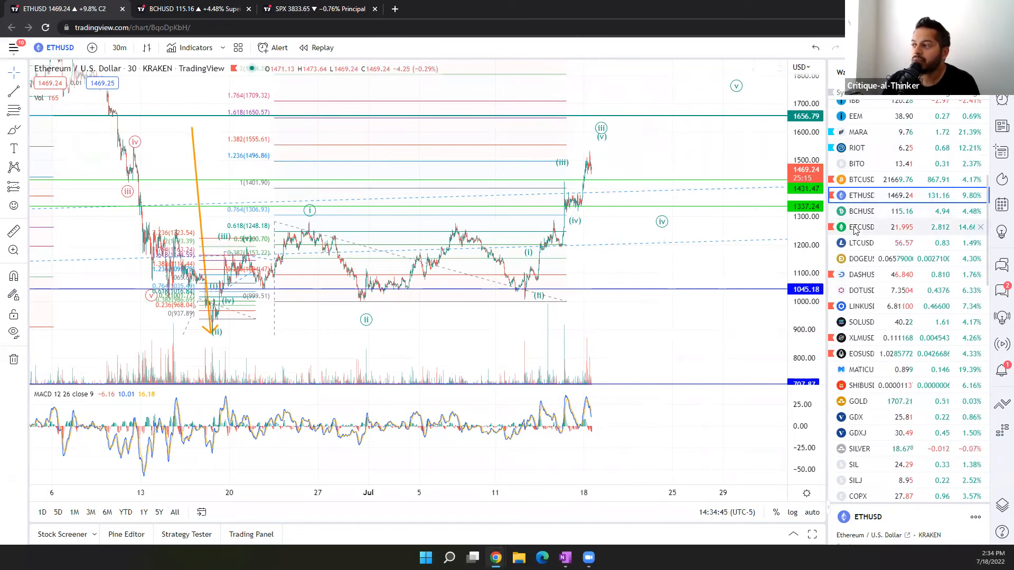
mouse_move(528, 222)
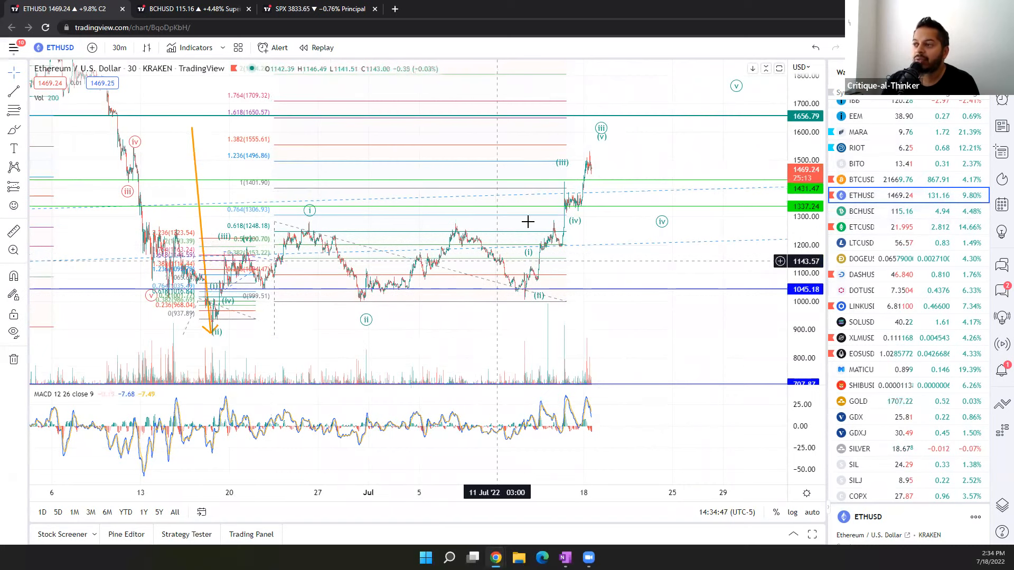
mouse_move(461, 174)
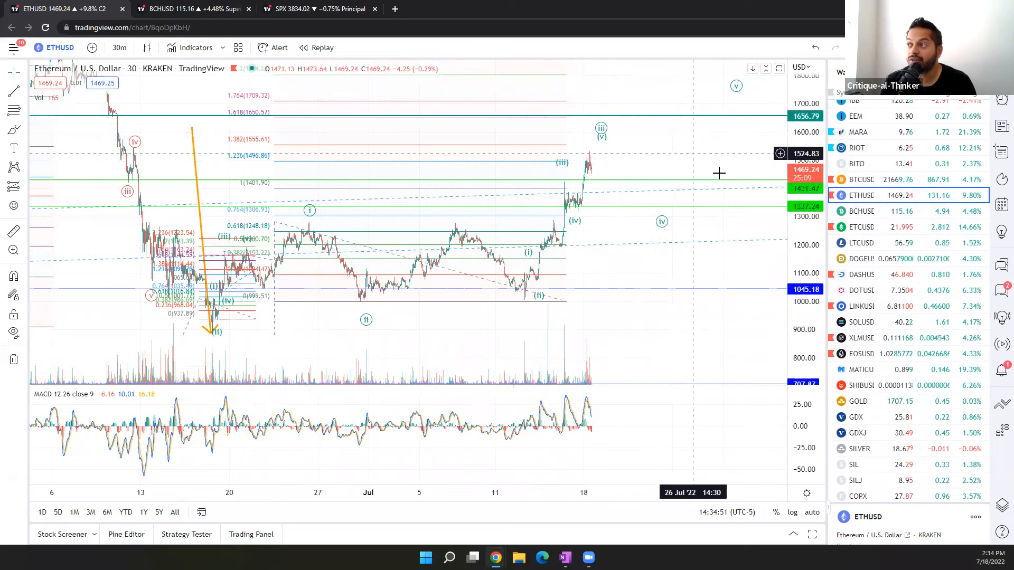
mouse_move(623, 177)
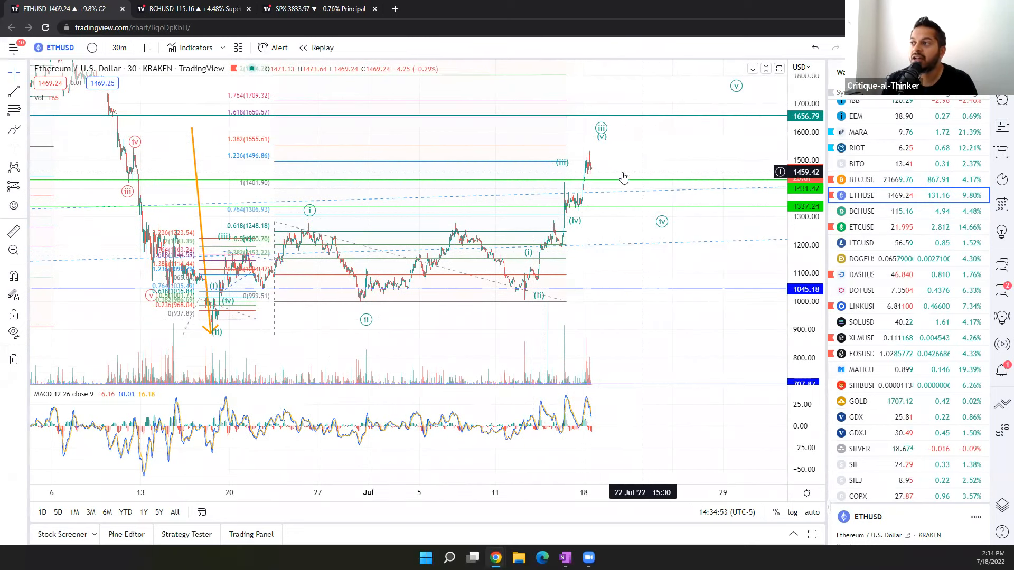
mouse_move(682, 190)
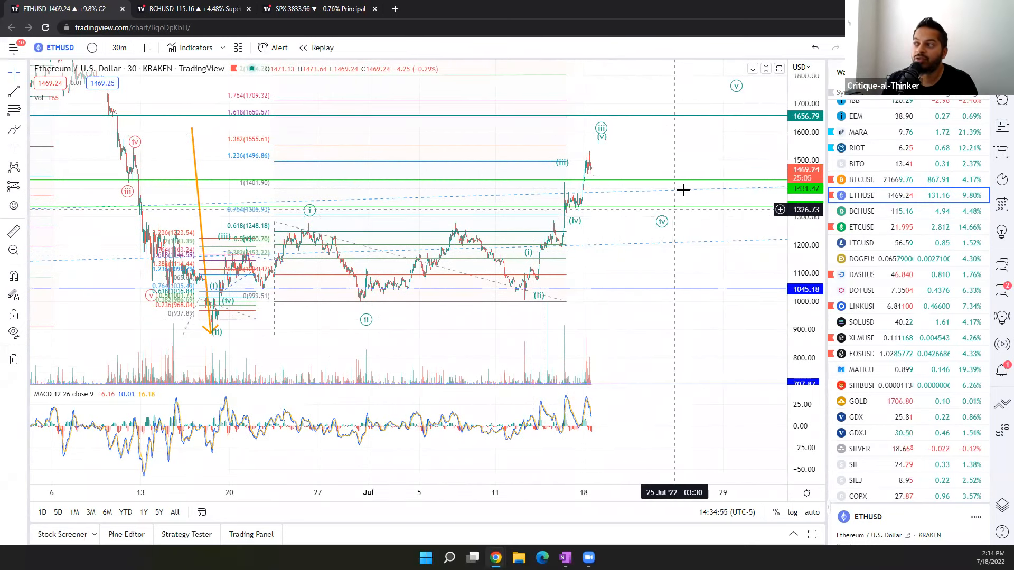
click(860, 227)
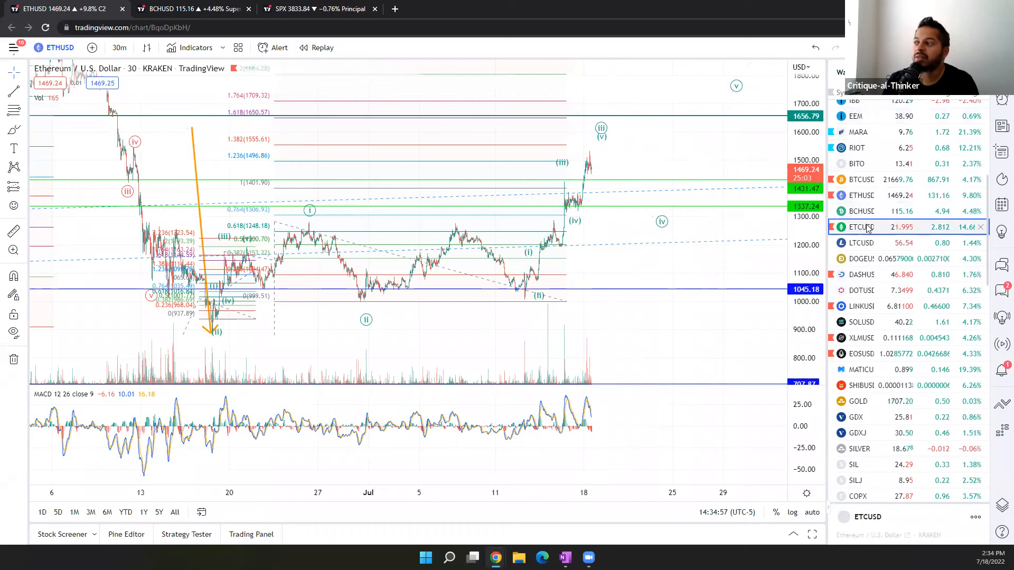
Cycle through ETCUSD, MATICUSD, MARA and RIOT charts, ending back on BCHUSD
click(860, 227)
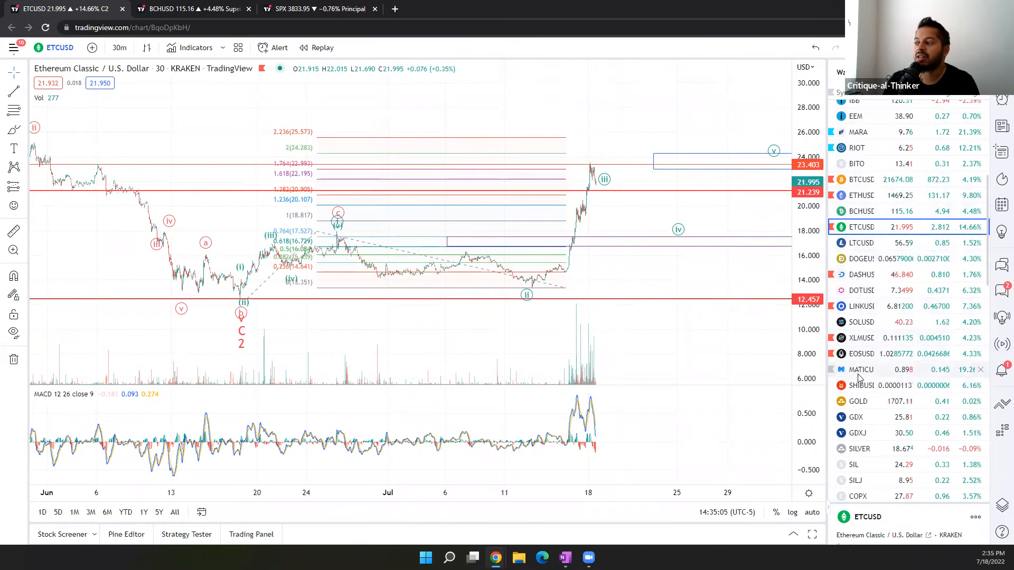
click(861, 370)
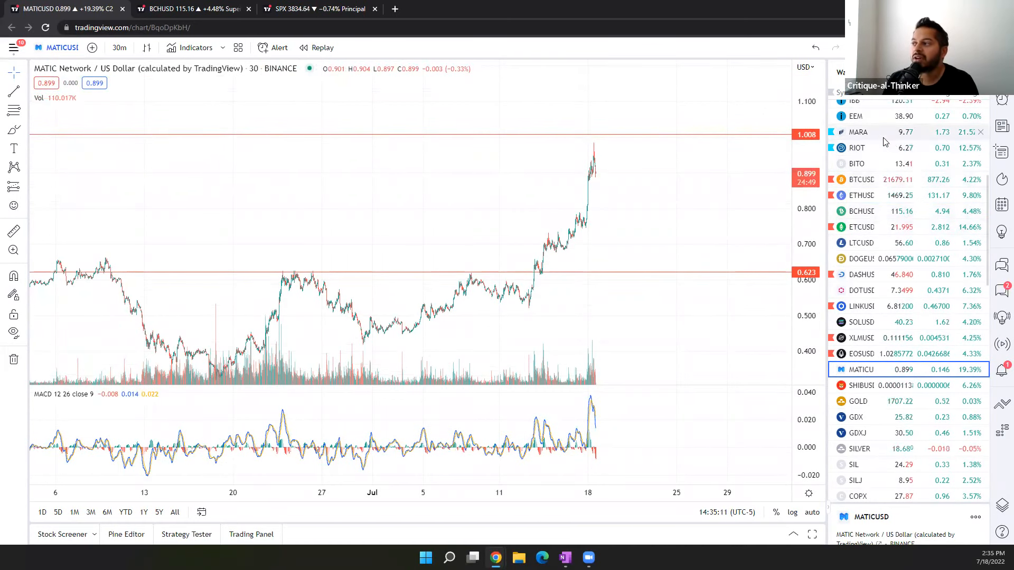
click(858, 132)
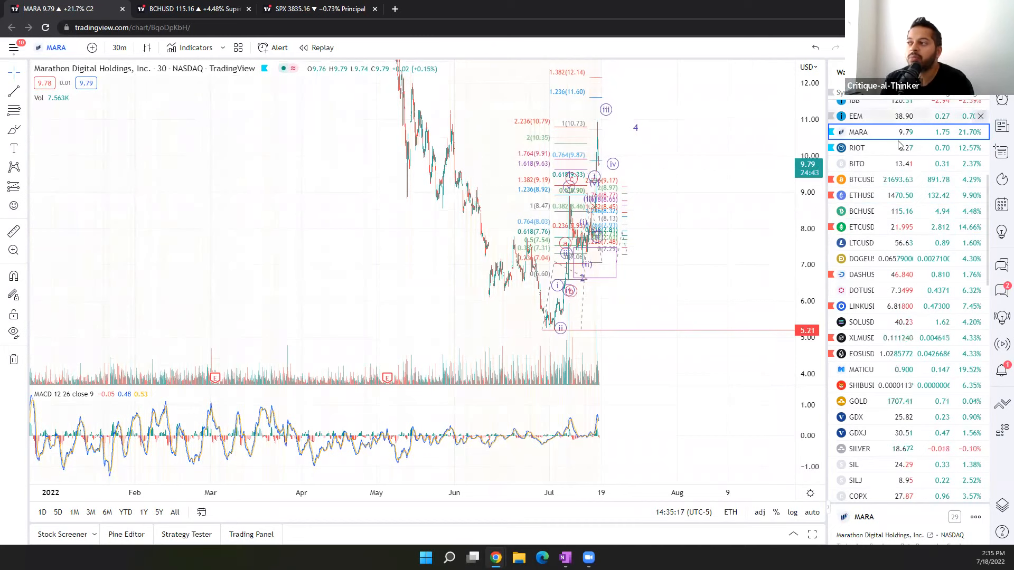
click(857, 148)
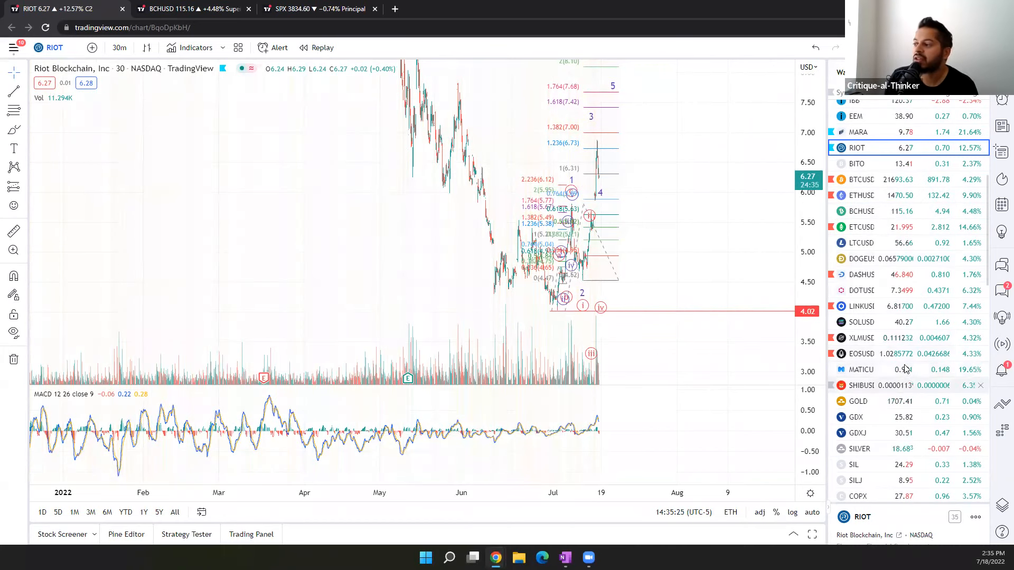
click(861, 211)
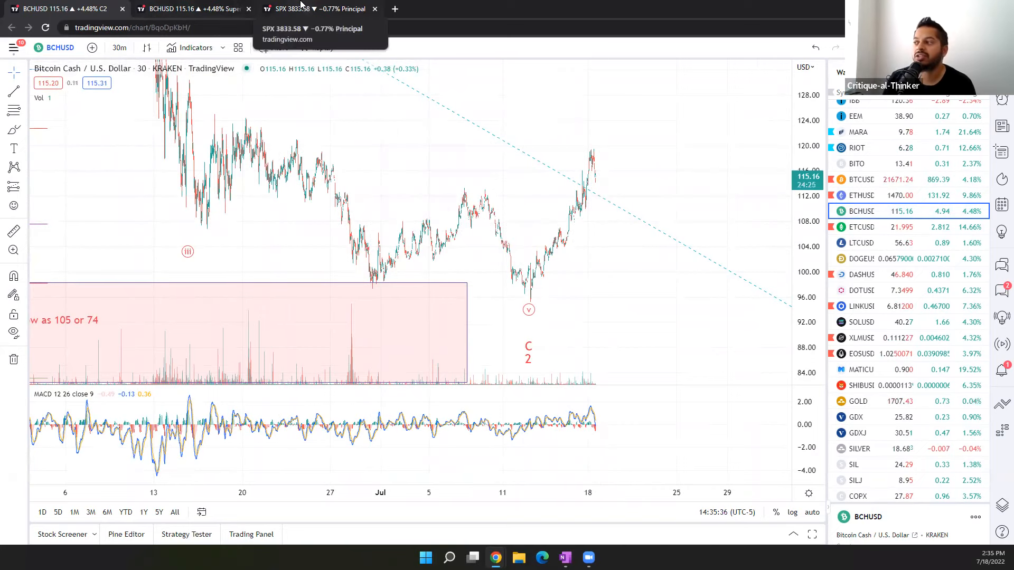
View the S&P 500 index chart, then load the ES1! E-mini futures chart
click(317, 8)
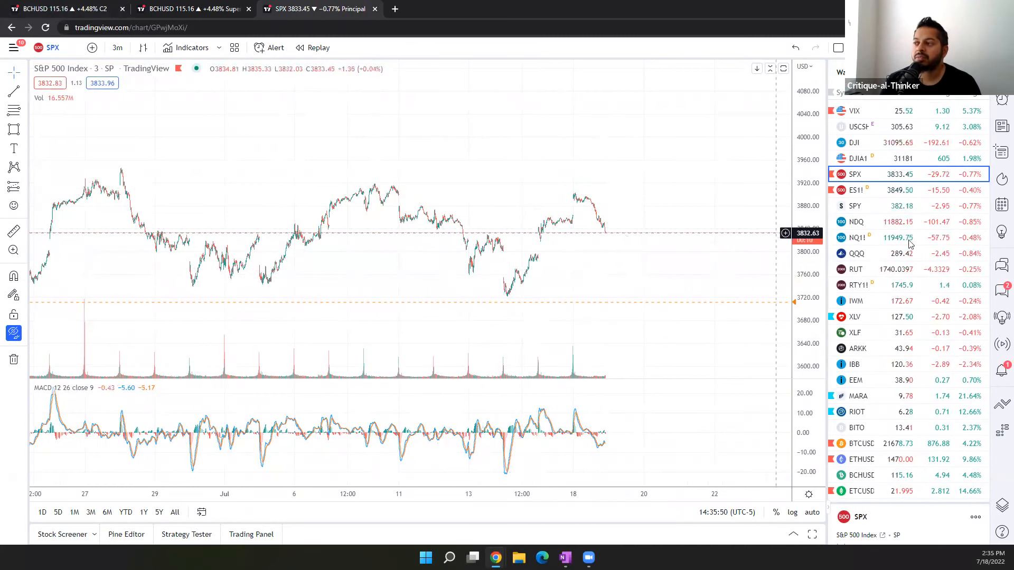
click(856, 189)
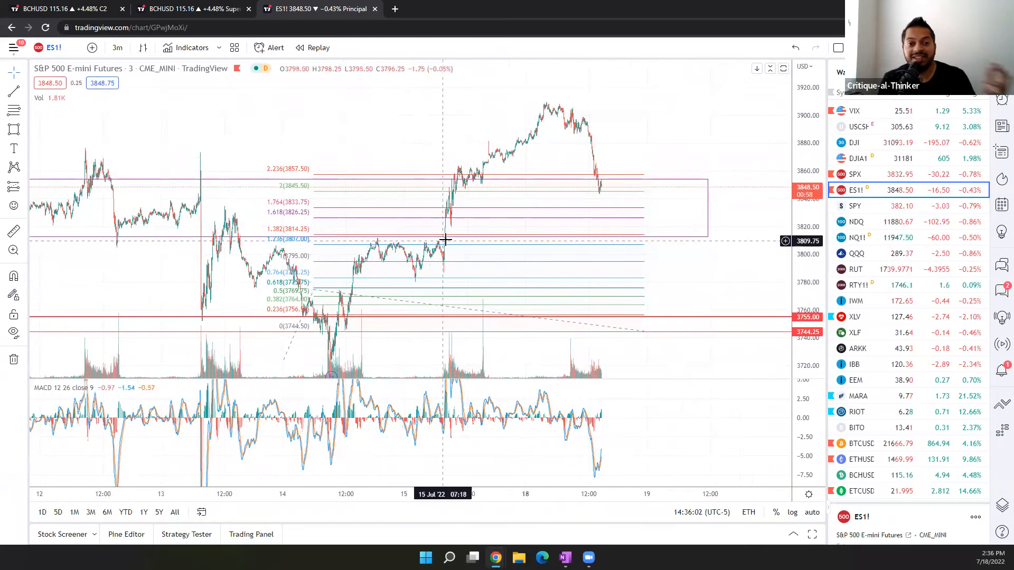
mouse_move(517, 251)
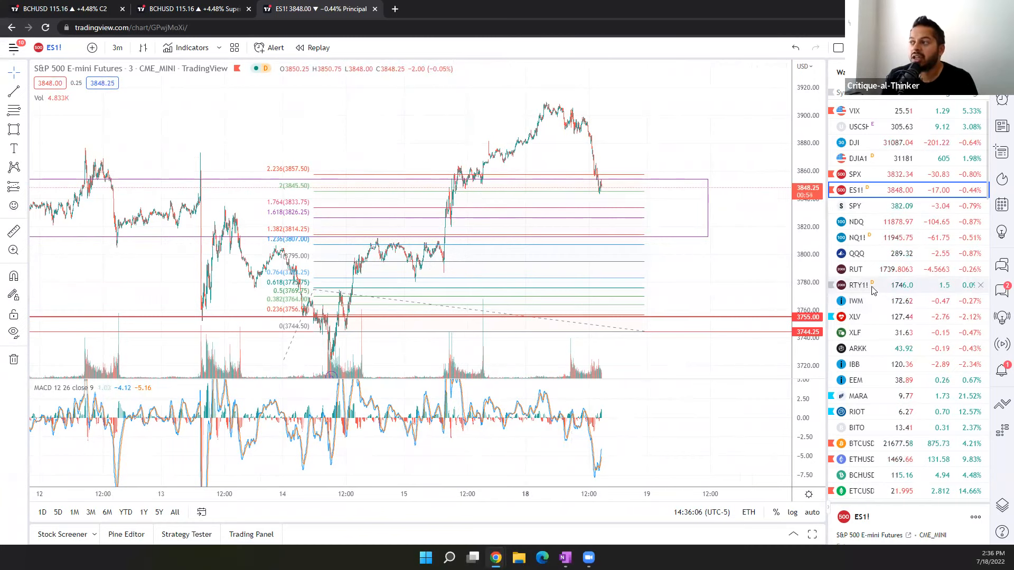
mouse_move(873, 289)
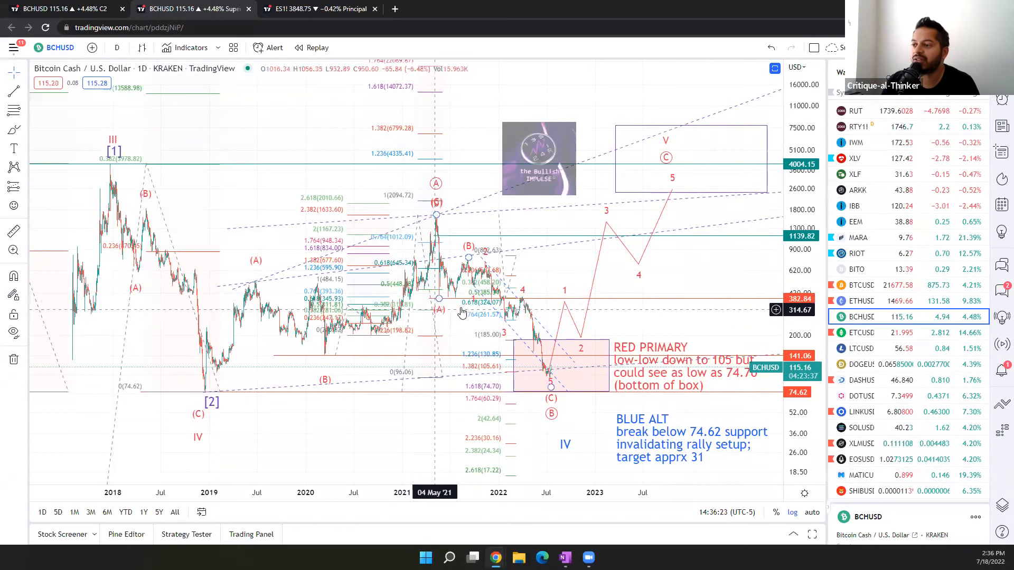
mouse_move(708, 169)
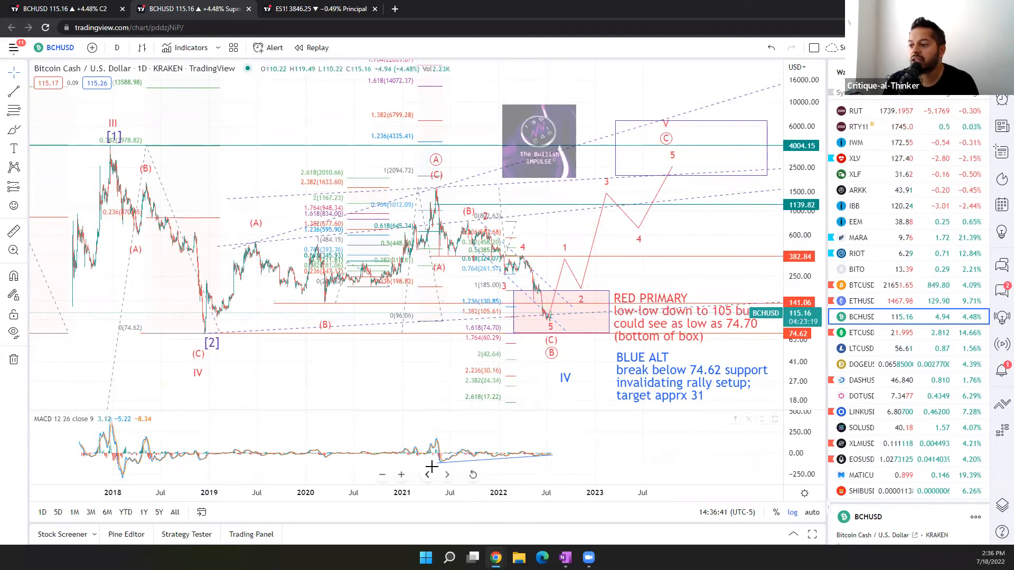
mouse_move(411, 371)
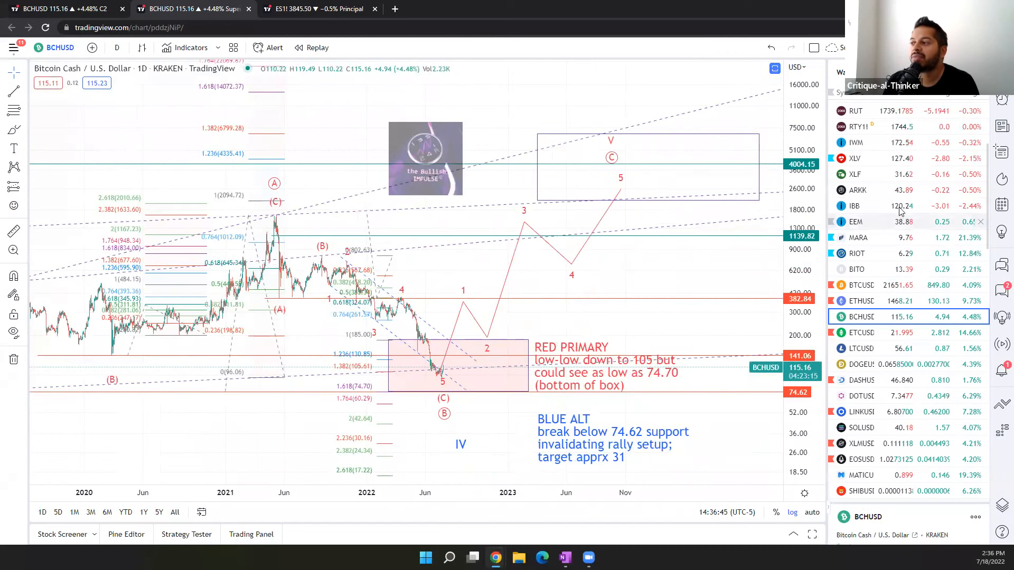
Zoom out the BCHUSD daily chart to show the wave count back to 2018
scroll(down, 3)
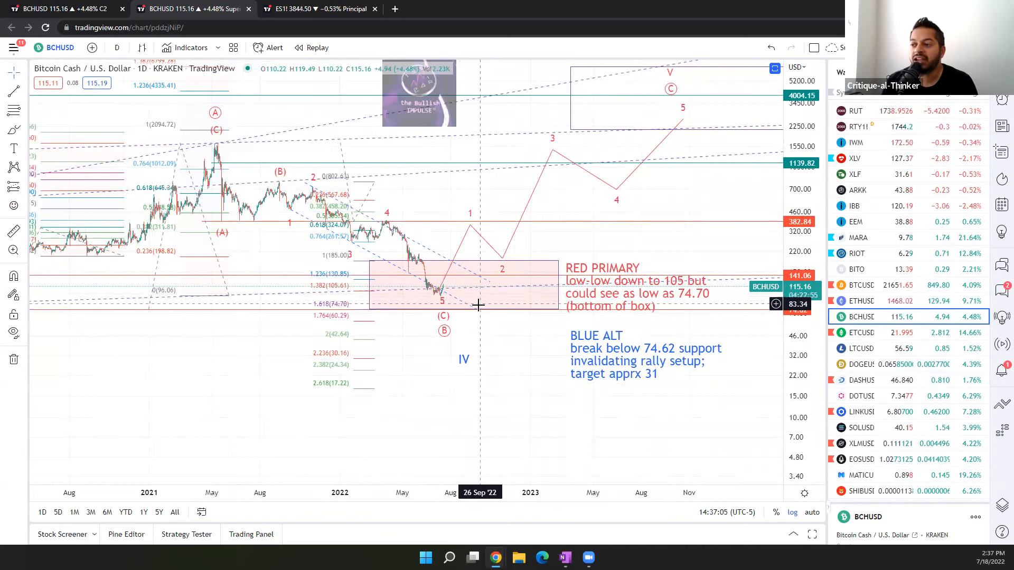
mouse_move(549, 270)
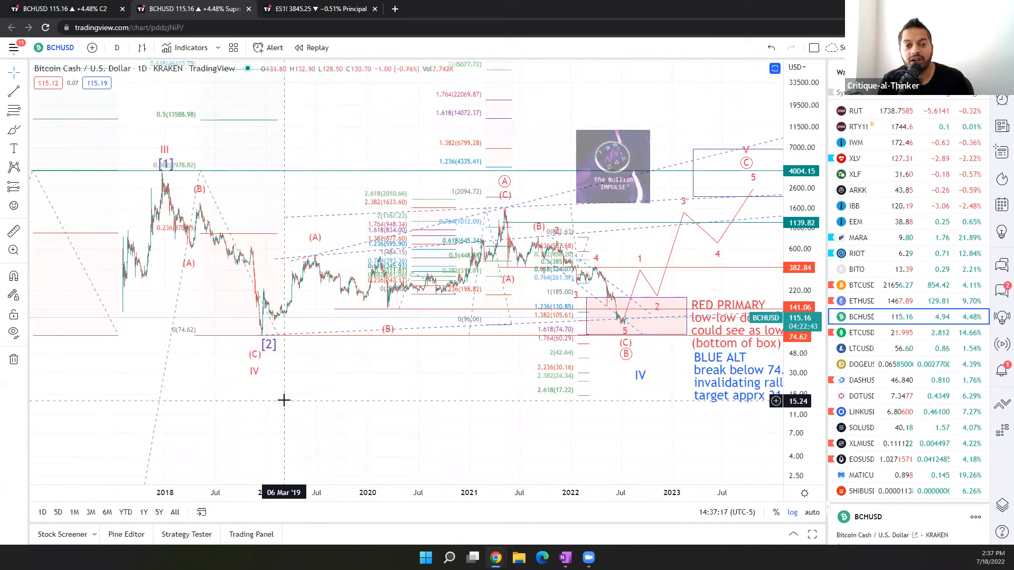
mouse_move(234, 288)
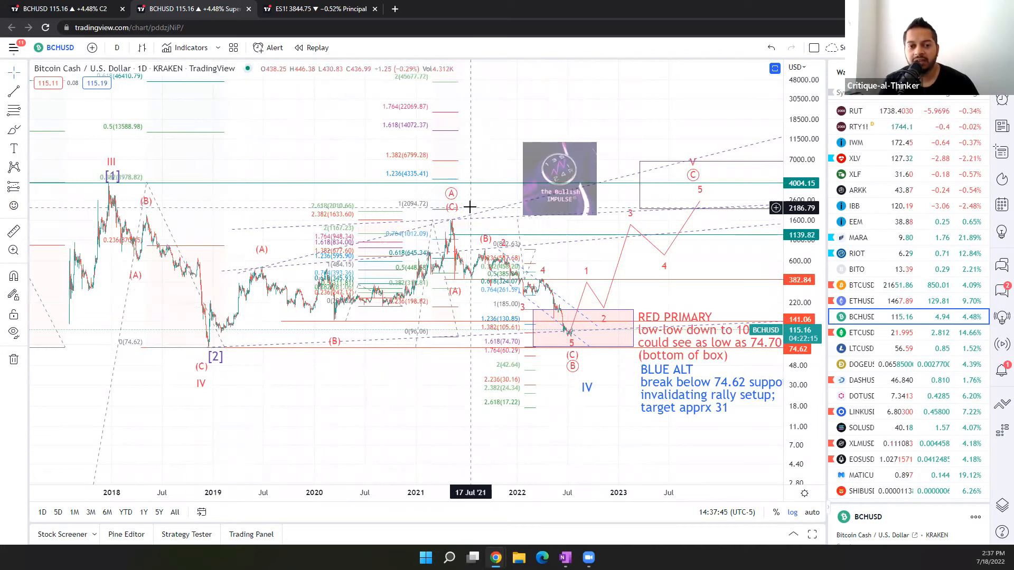
mouse_move(575, 241)
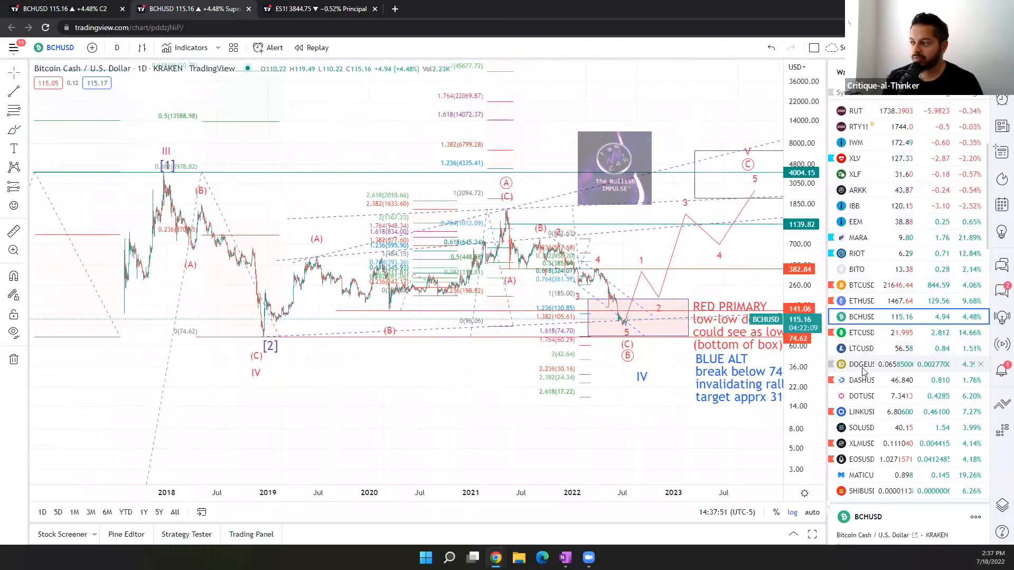
Load the DASHUSD daily chart with its major support and red/orange counts
click(862, 379)
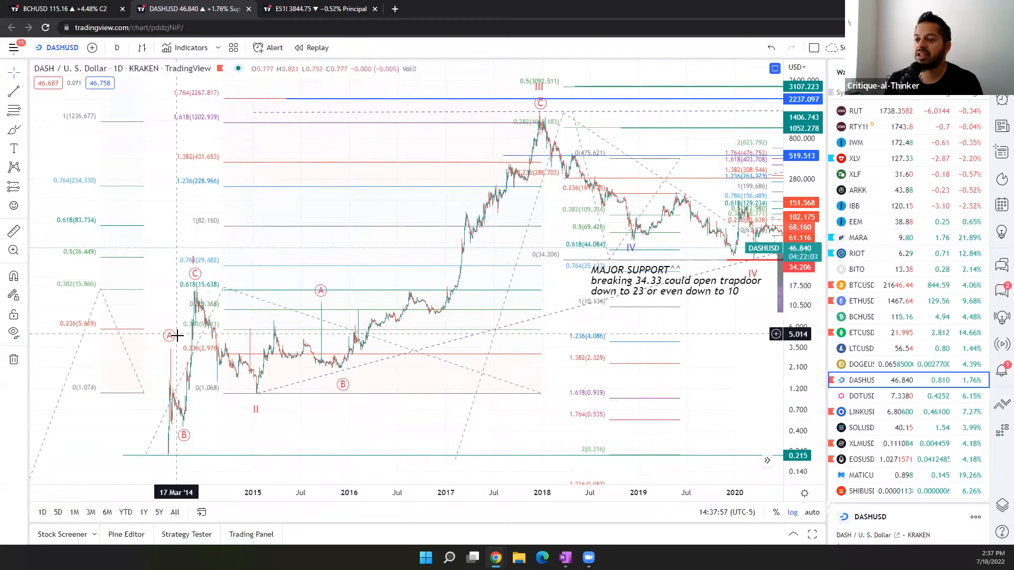
mouse_move(255, 356)
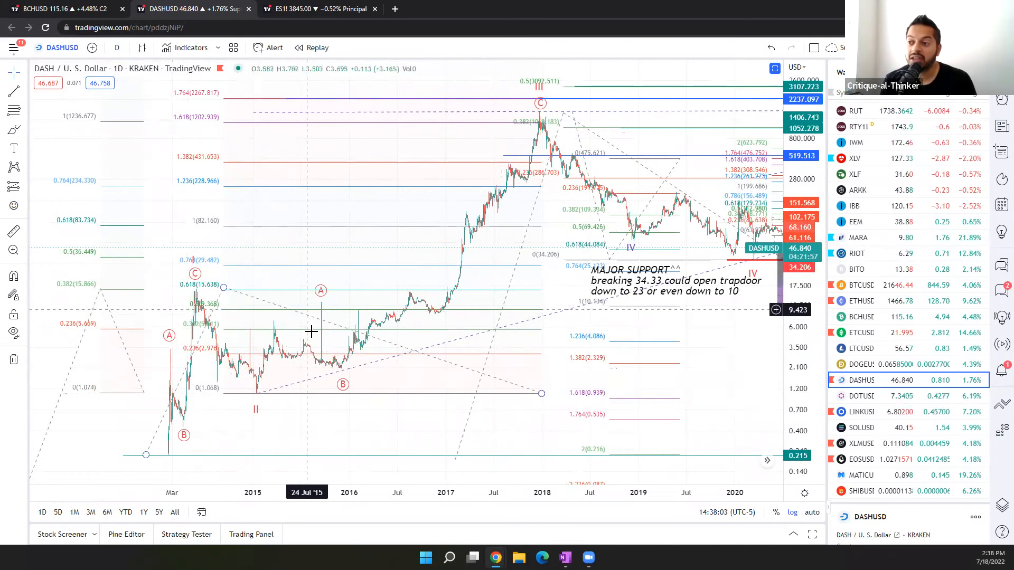
mouse_move(197, 267)
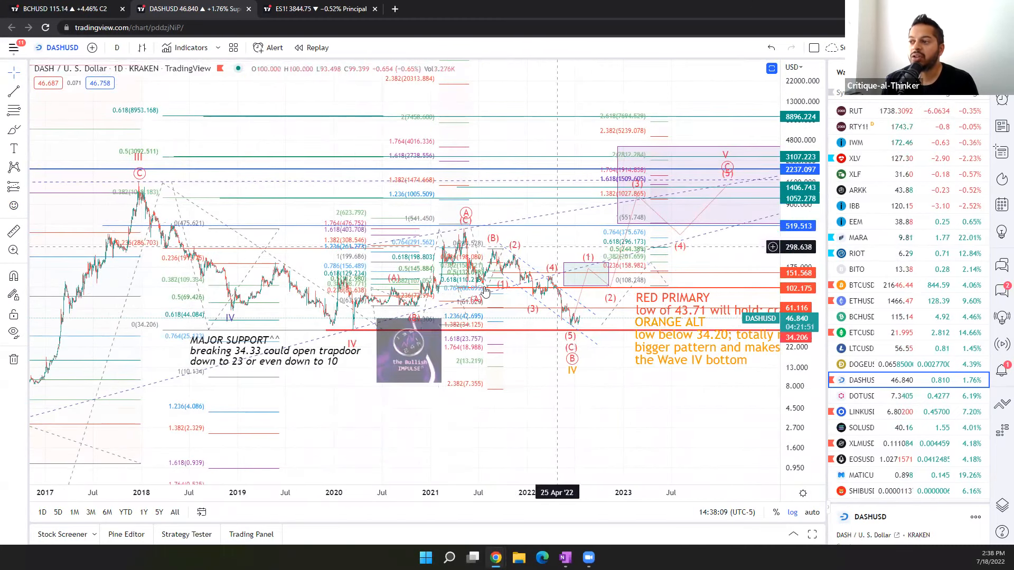
mouse_move(353, 336)
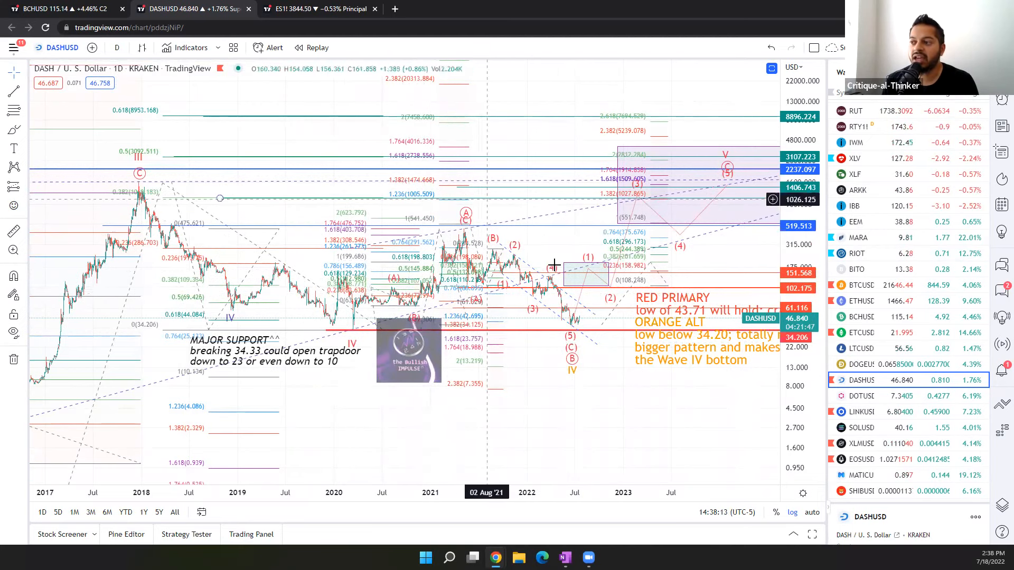
Reload the BCHUSD daily chart with its red primary and blue alternate counts
click(860, 317)
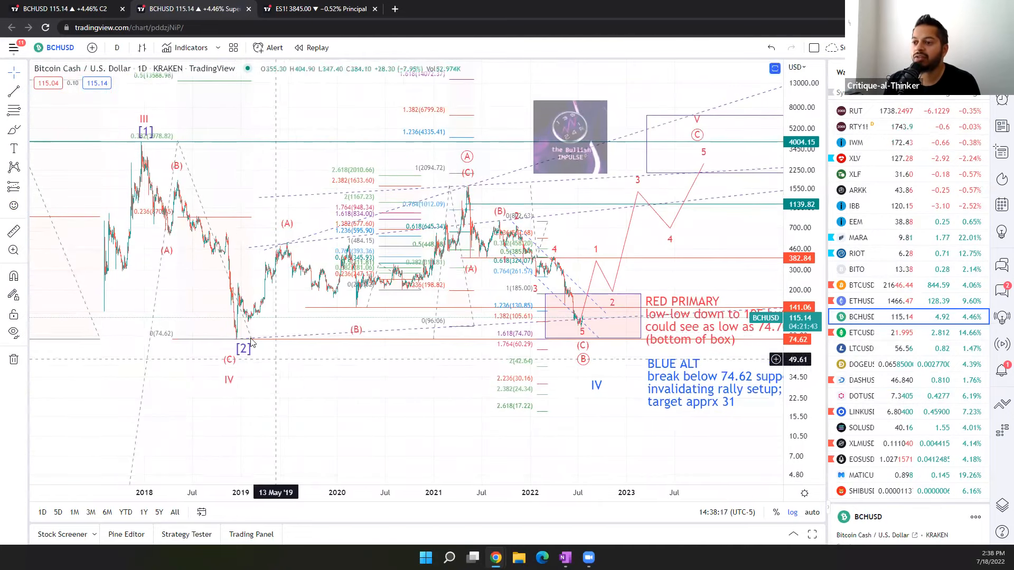
mouse_move(238, 338)
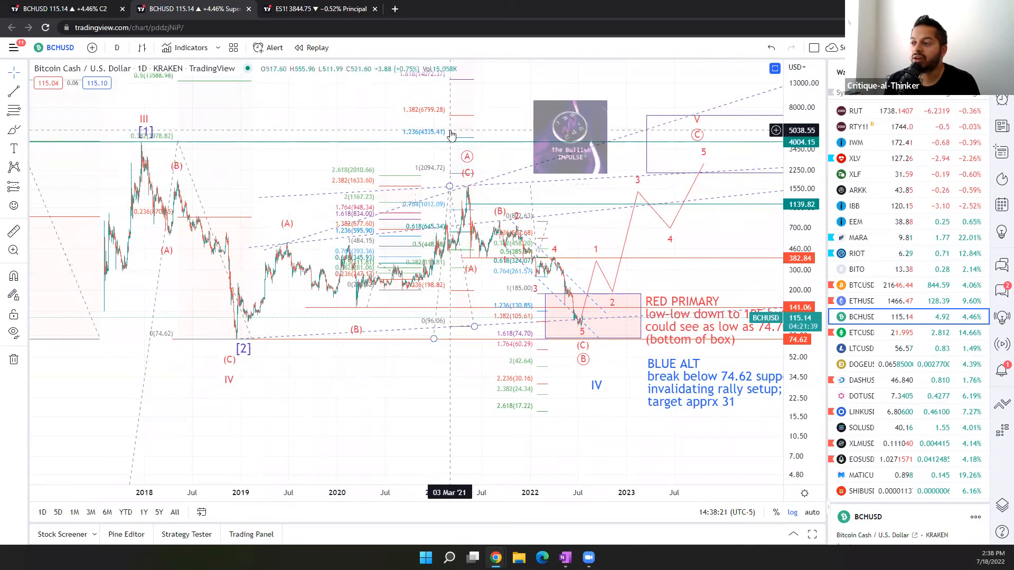
mouse_move(606, 355)
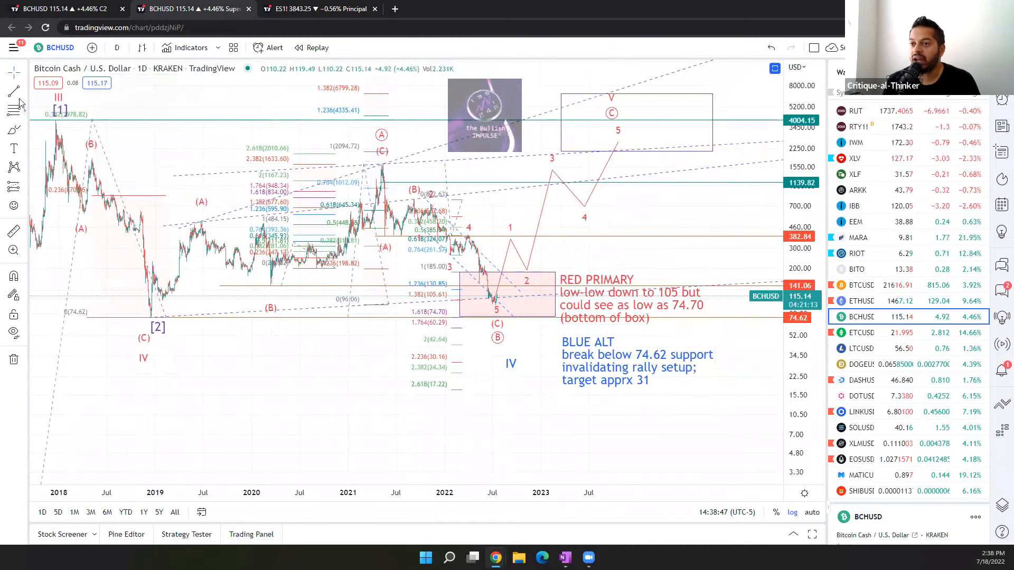
mouse_move(138, 241)
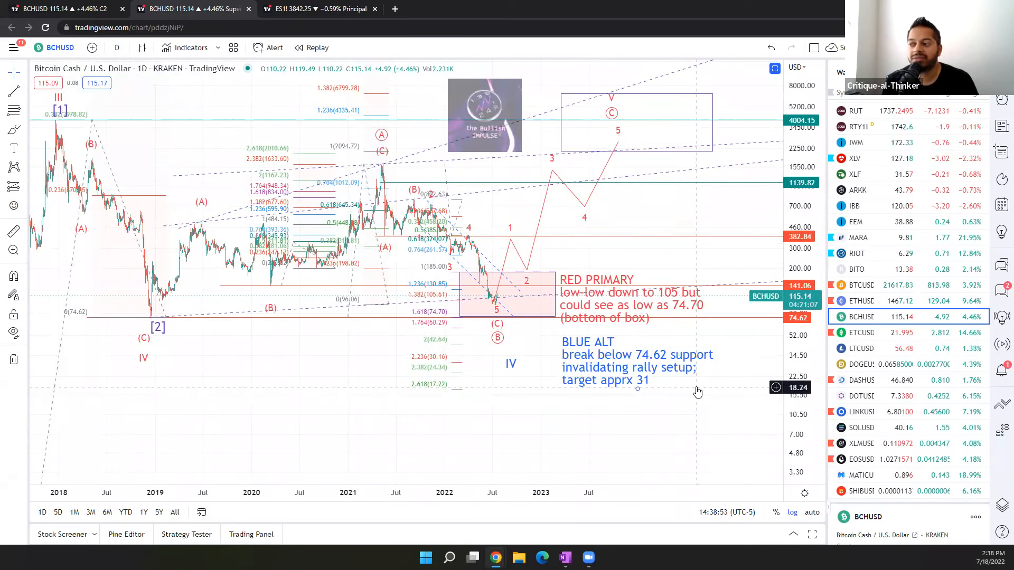
mouse_move(506, 210)
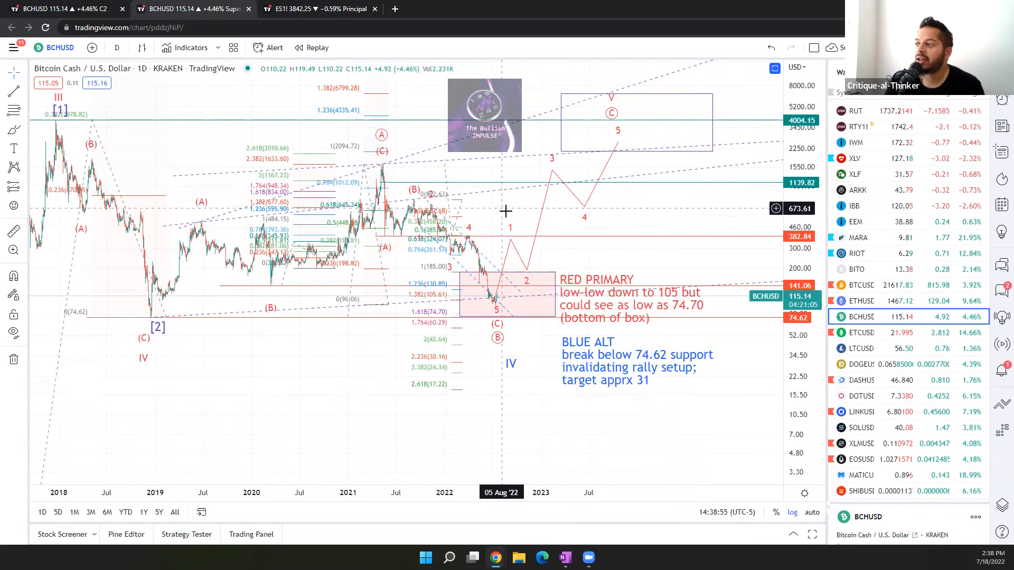
mouse_move(584, 342)
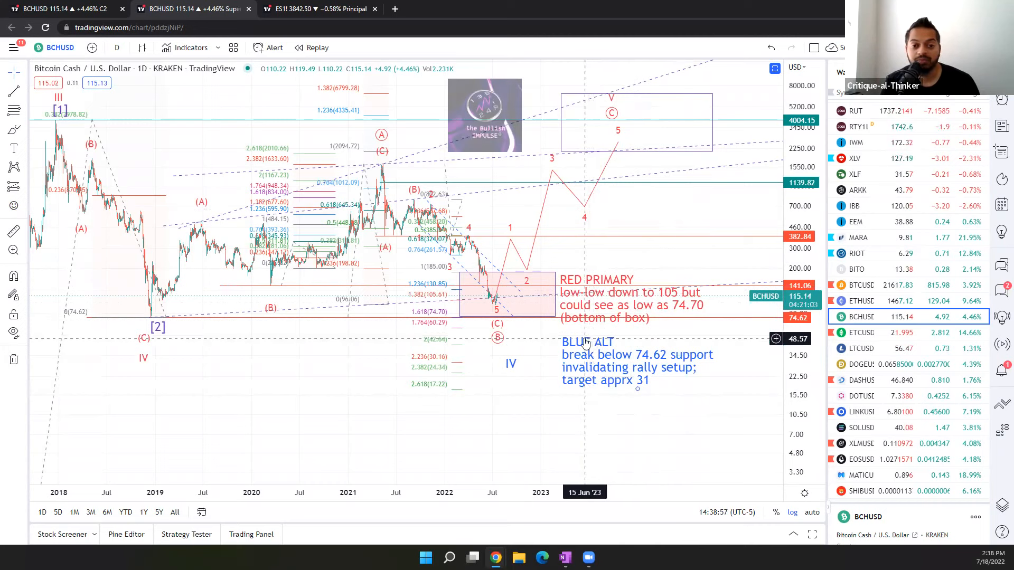
mouse_move(535, 313)
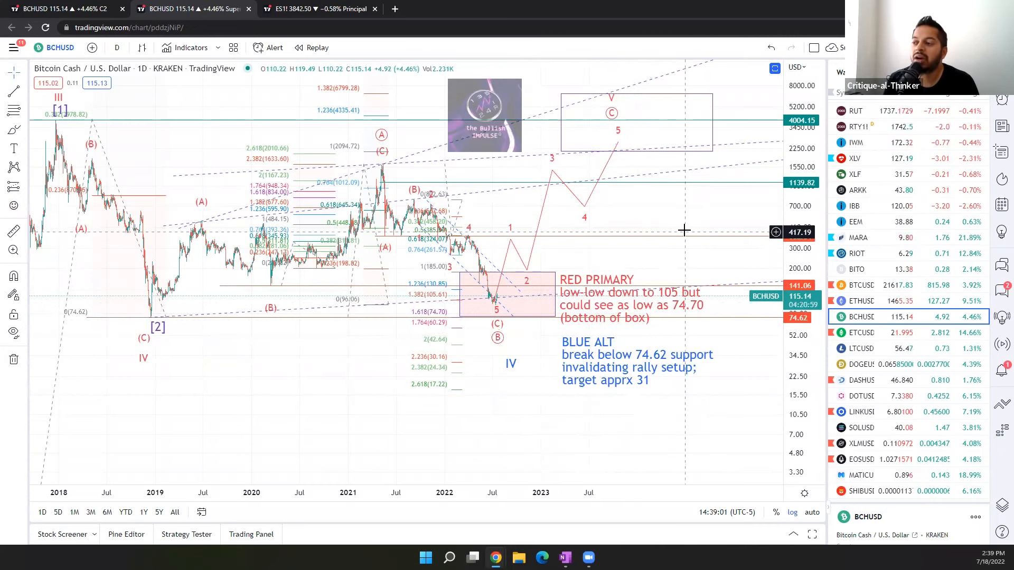
Zoom the Bitcoin Cash daily chart in toward the 2022 decline and target box
click(635, 297)
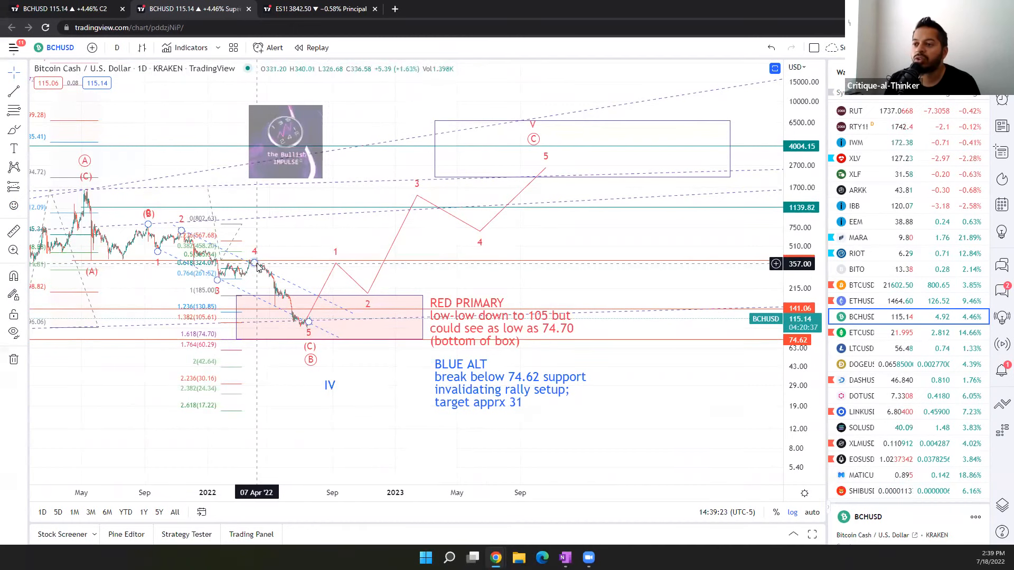
mouse_move(272, 312)
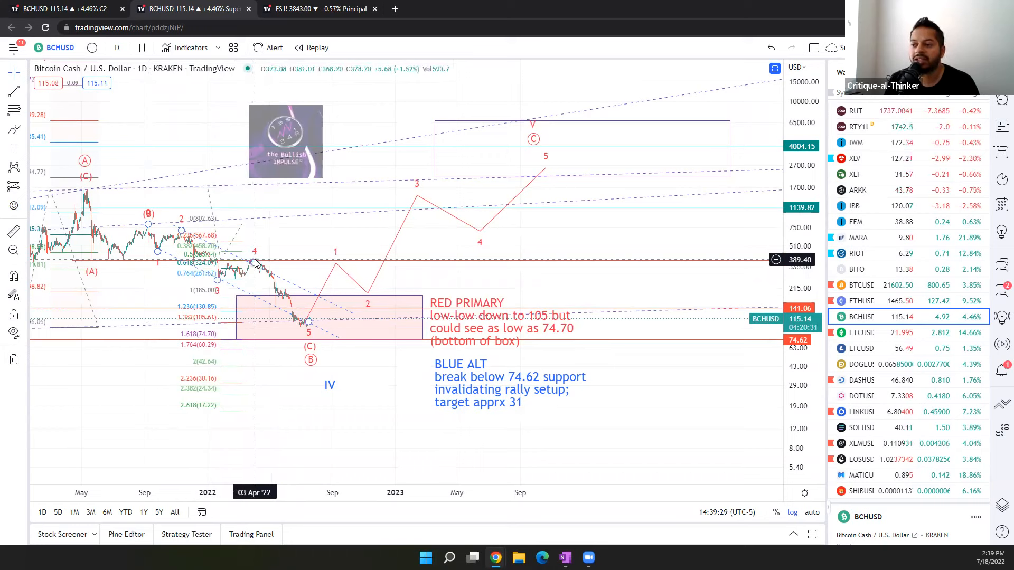
mouse_move(317, 265)
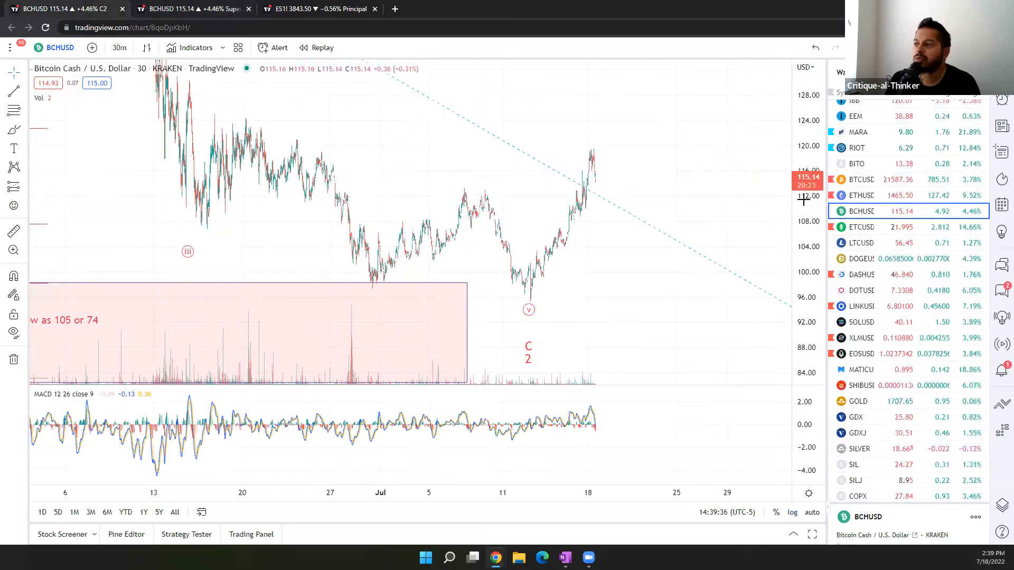
Load the ETHUSD 30-minute chart with its wave labels and Fibonacci levels
click(861, 195)
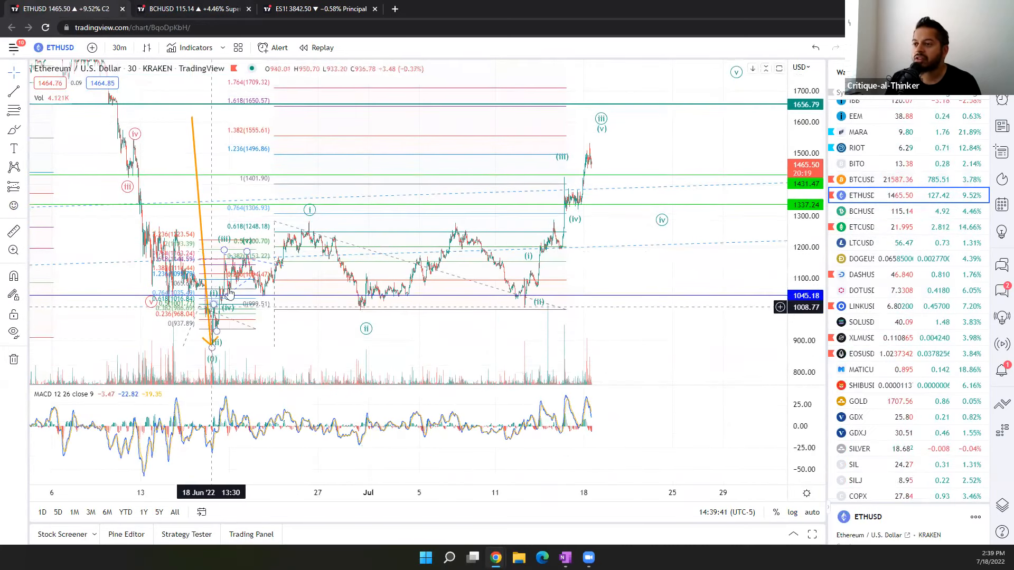
mouse_move(309, 211)
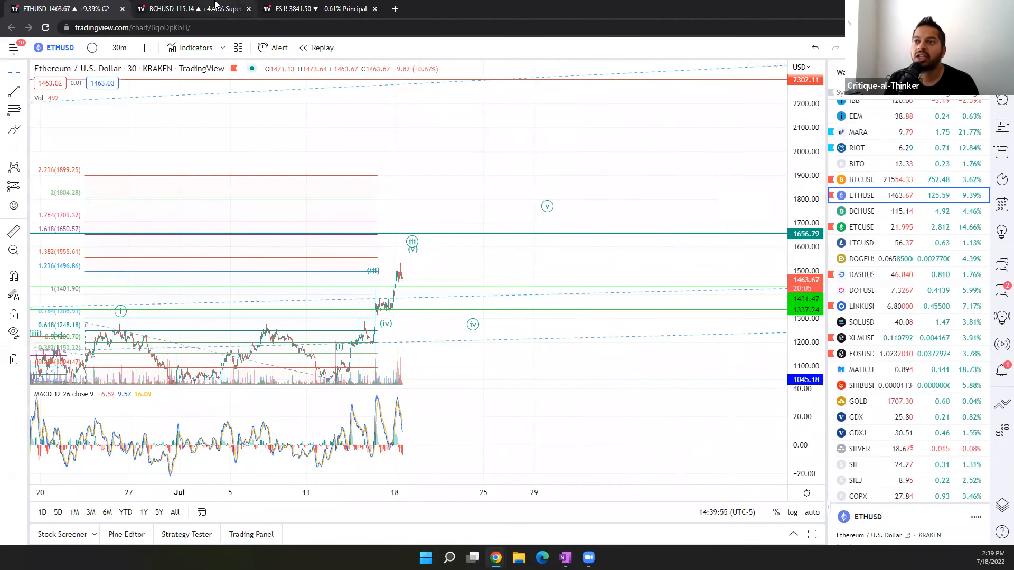
Return to the second browser tab showing the BCHUSD daily chart
click(170, 9)
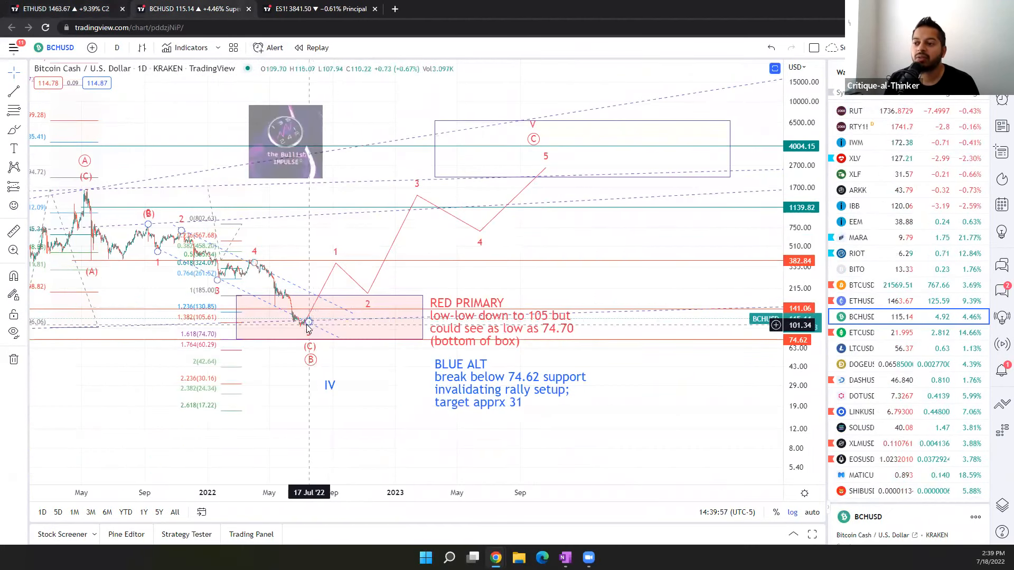
mouse_move(316, 304)
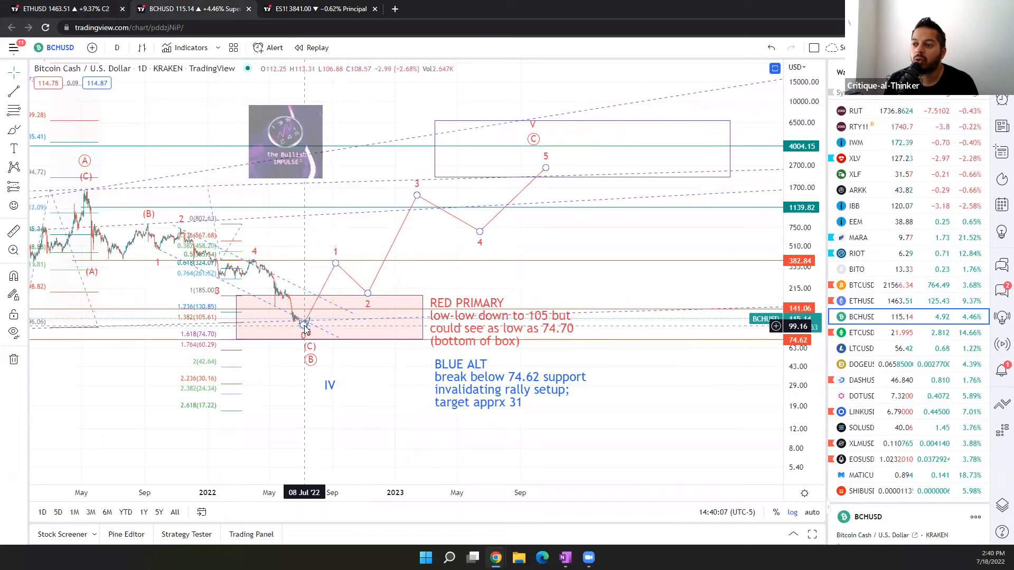
mouse_move(315, 286)
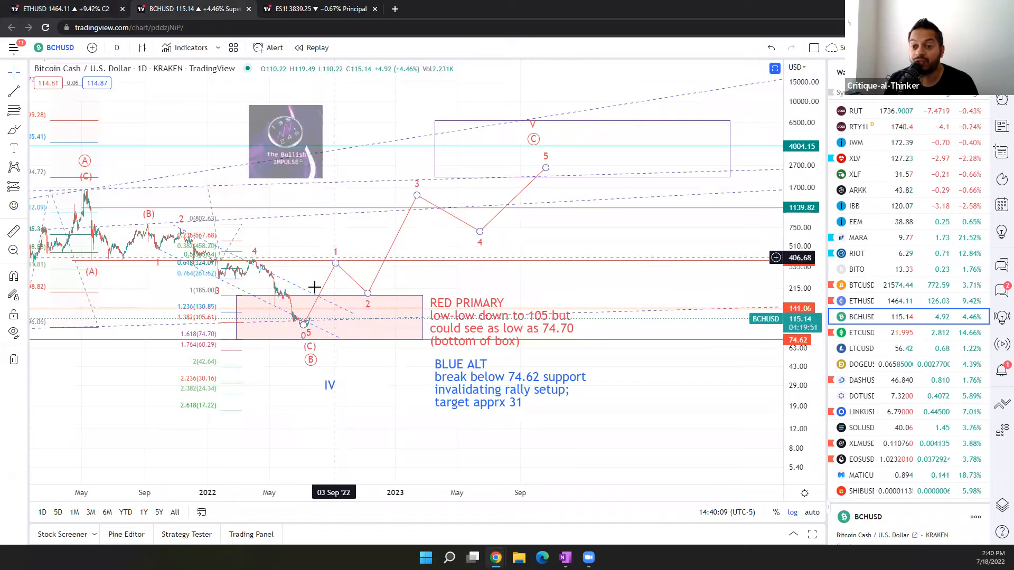
mouse_move(329, 287)
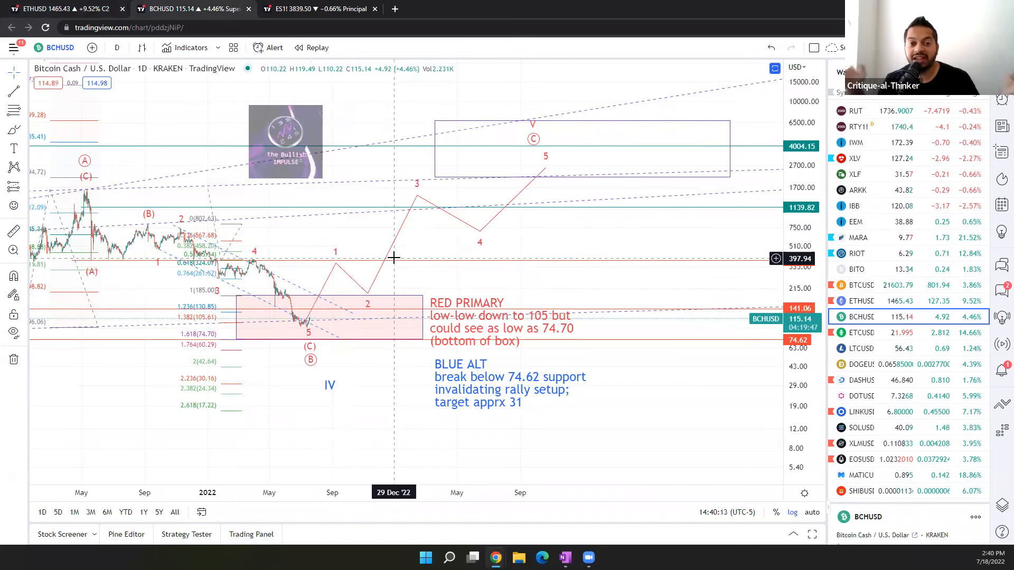
mouse_move(487, 263)
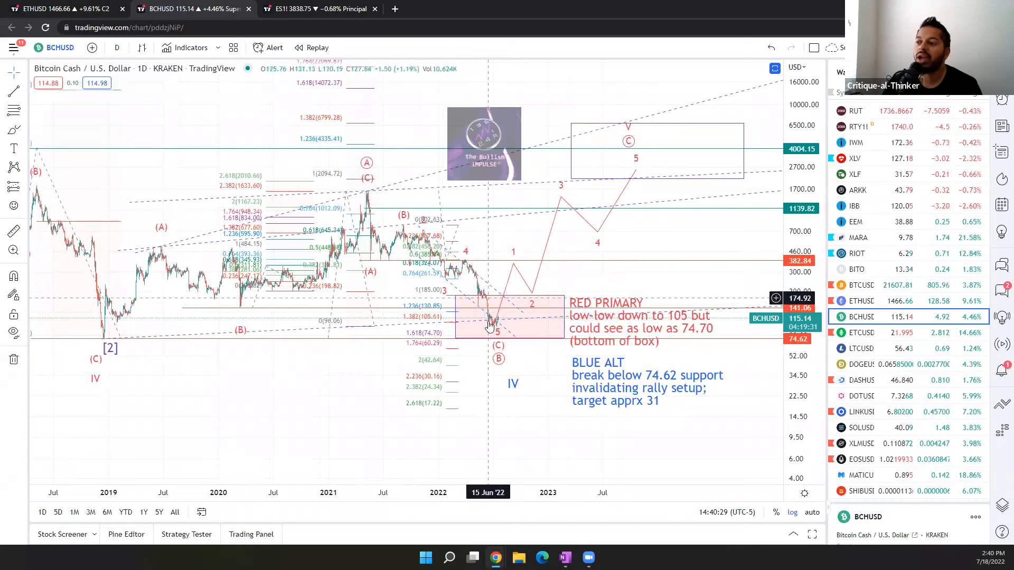
mouse_move(532, 294)
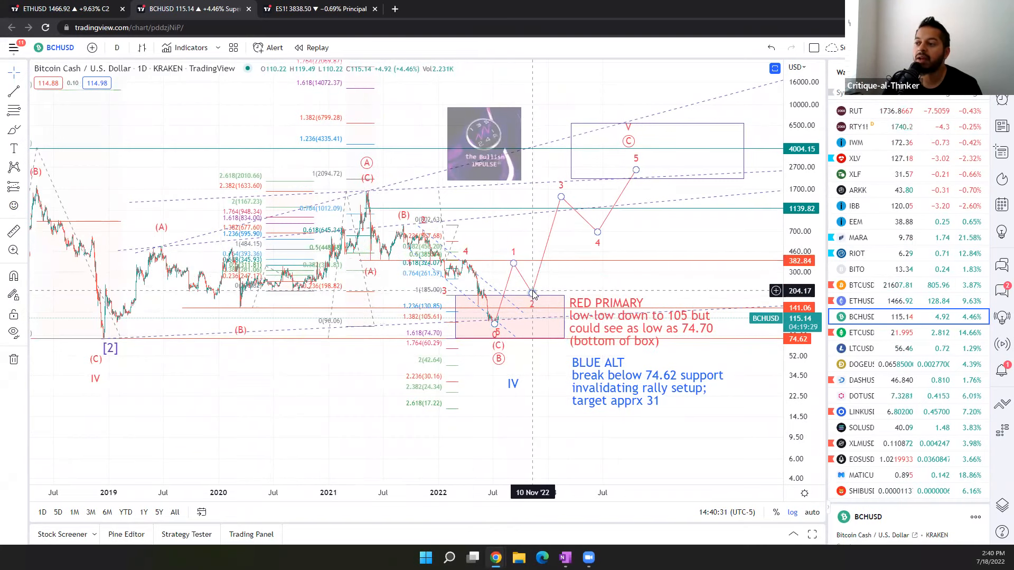